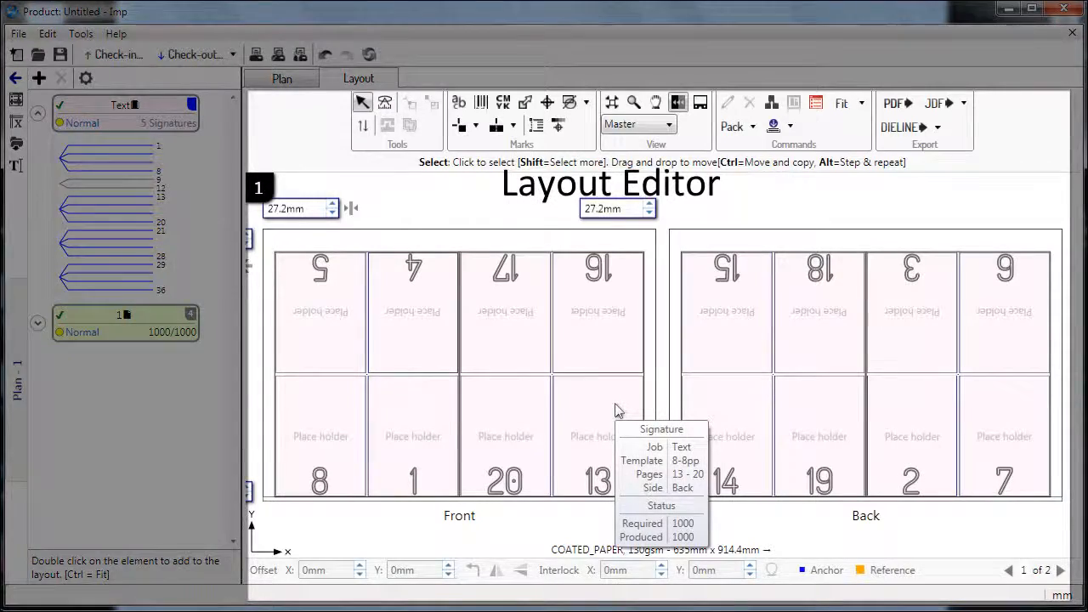
pyautogui.moveTo(779, 510)
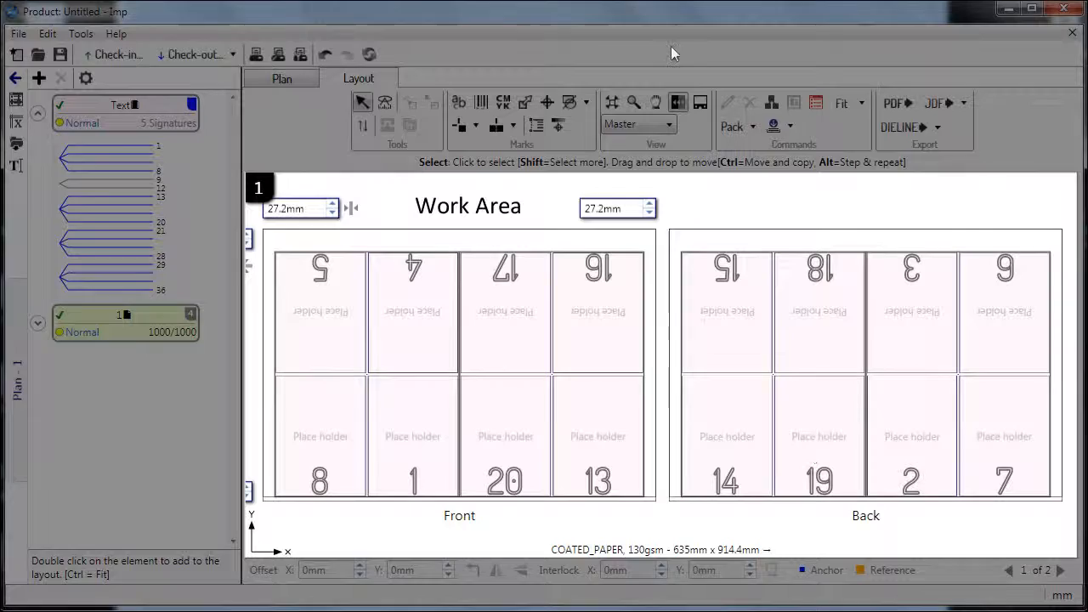
# - Select the Front signature edge node where the registration mark will go
pyautogui.click(701, 102)
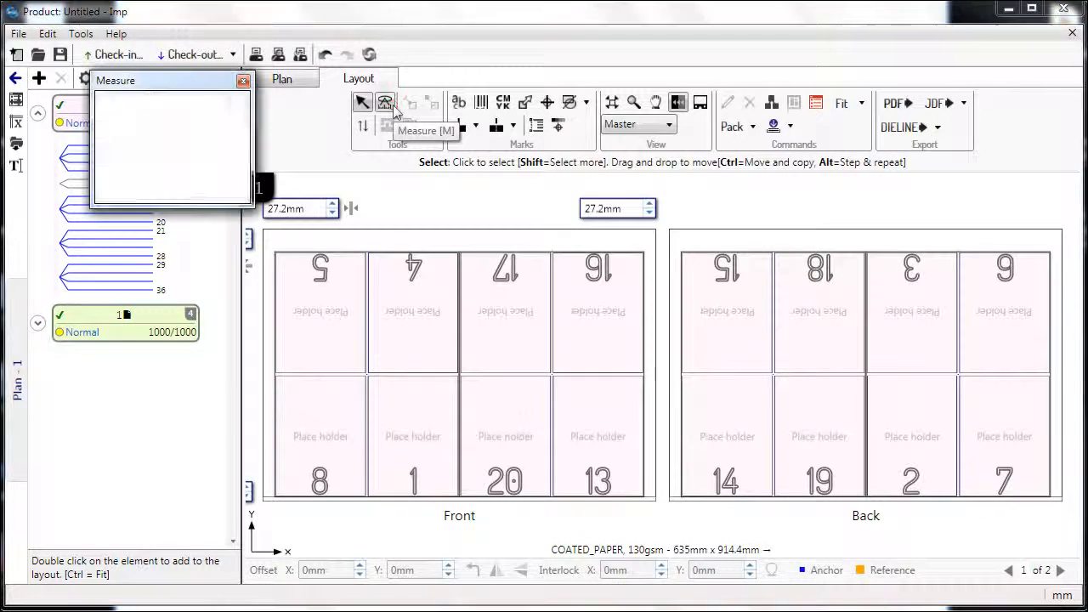
pyautogui.click(384, 102)
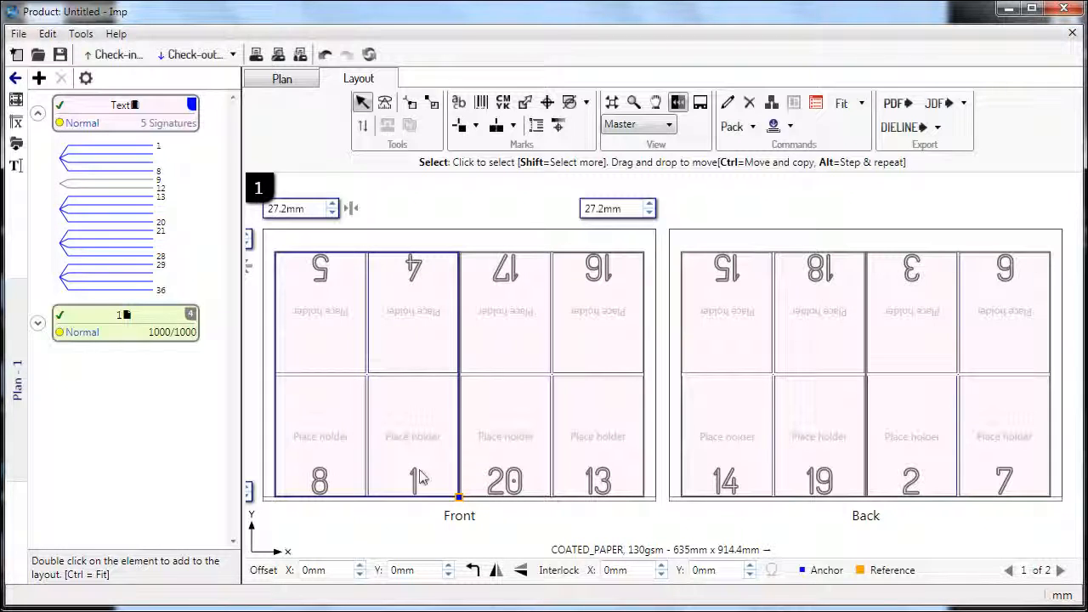
pyautogui.click(412, 463)
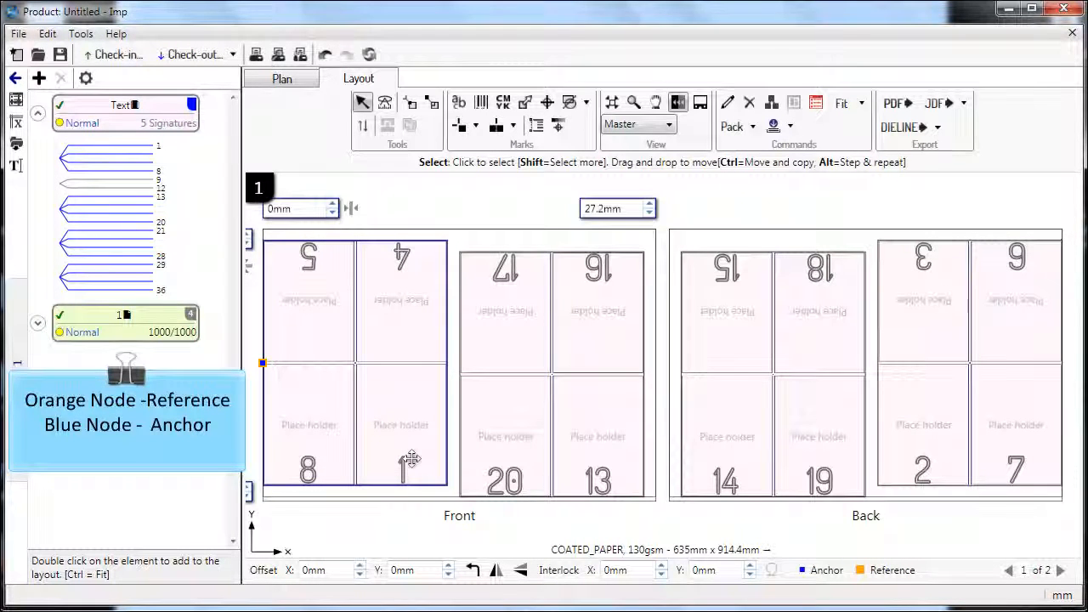
pyautogui.moveTo(388, 417)
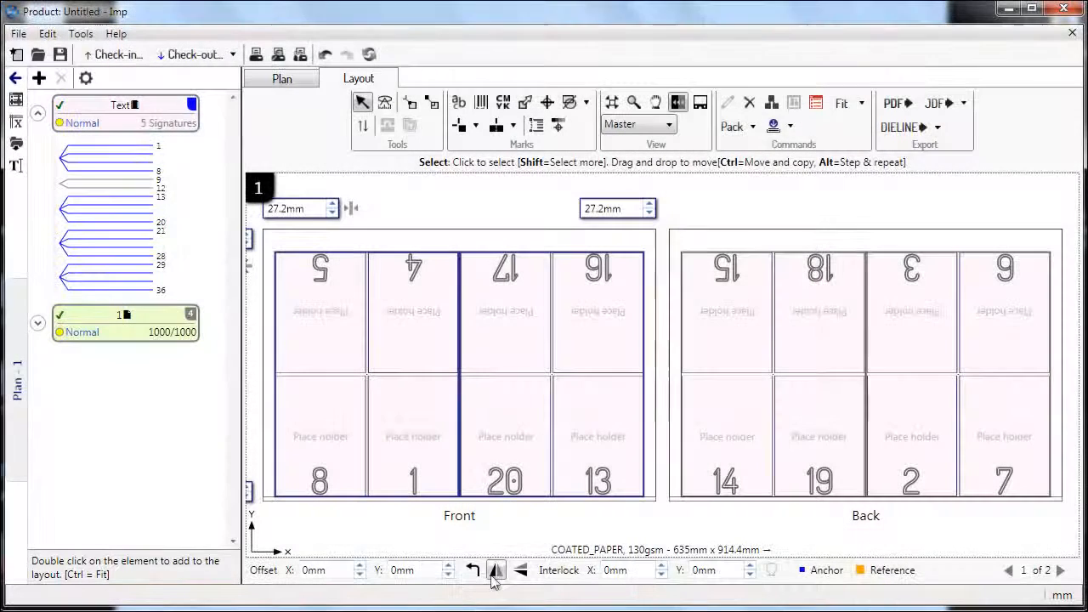
pyautogui.click(497, 570)
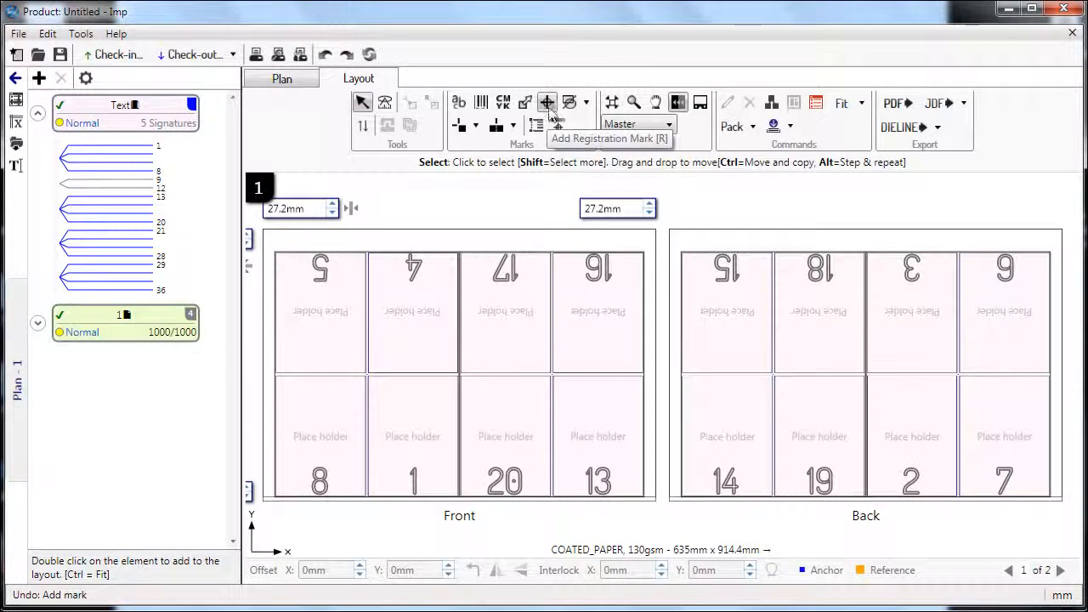
# - Add a registration mark with the default 5 mm cross and 3 mm circle
pyautogui.click(547, 102)
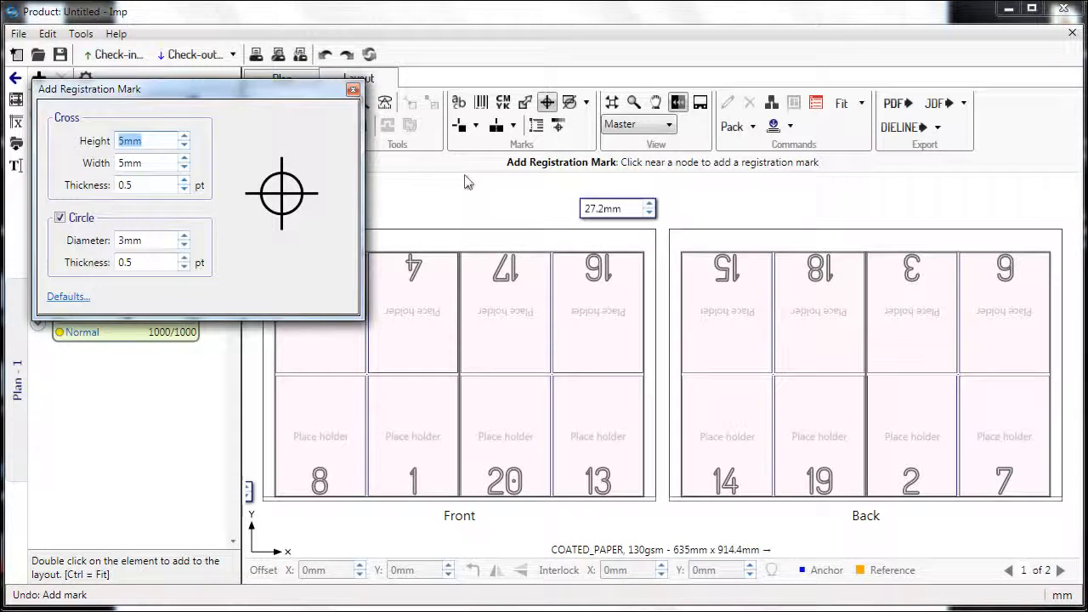
pyautogui.moveTo(650, 361)
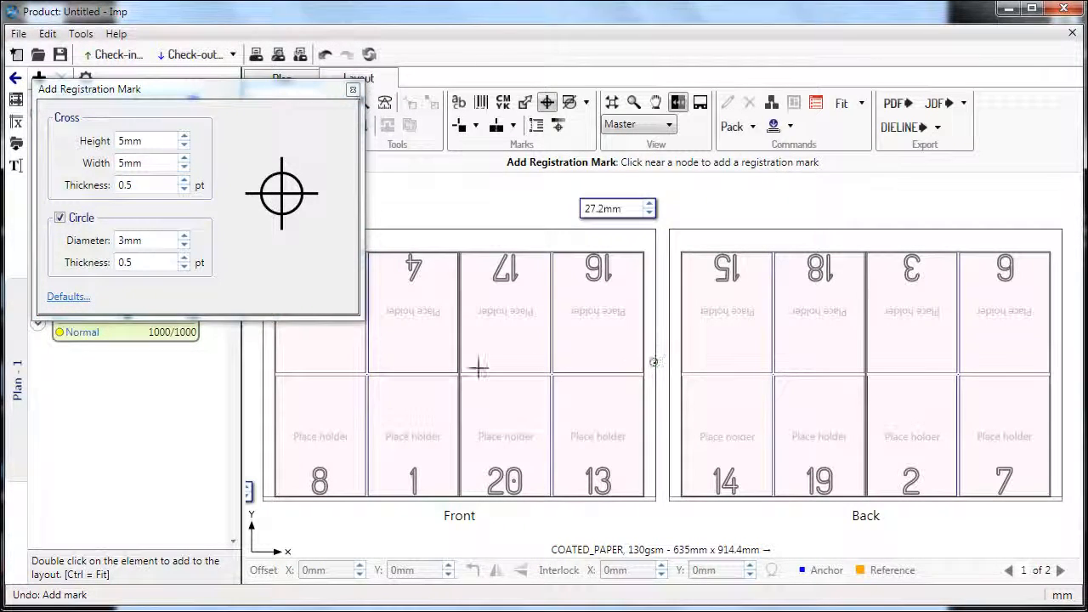
pyautogui.moveTo(323, 361)
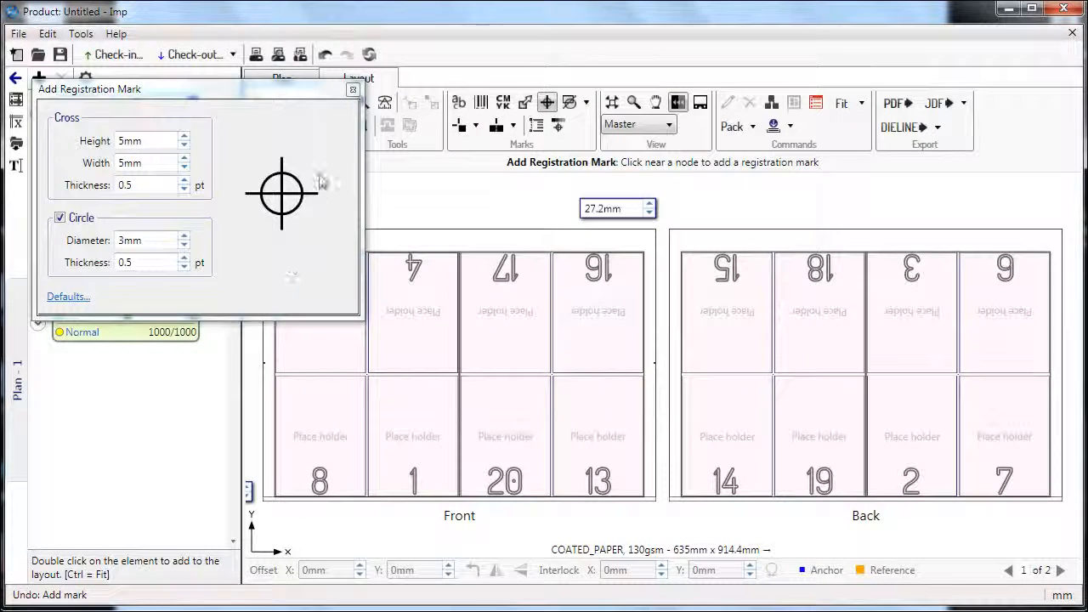
pyautogui.moveTo(330, 168)
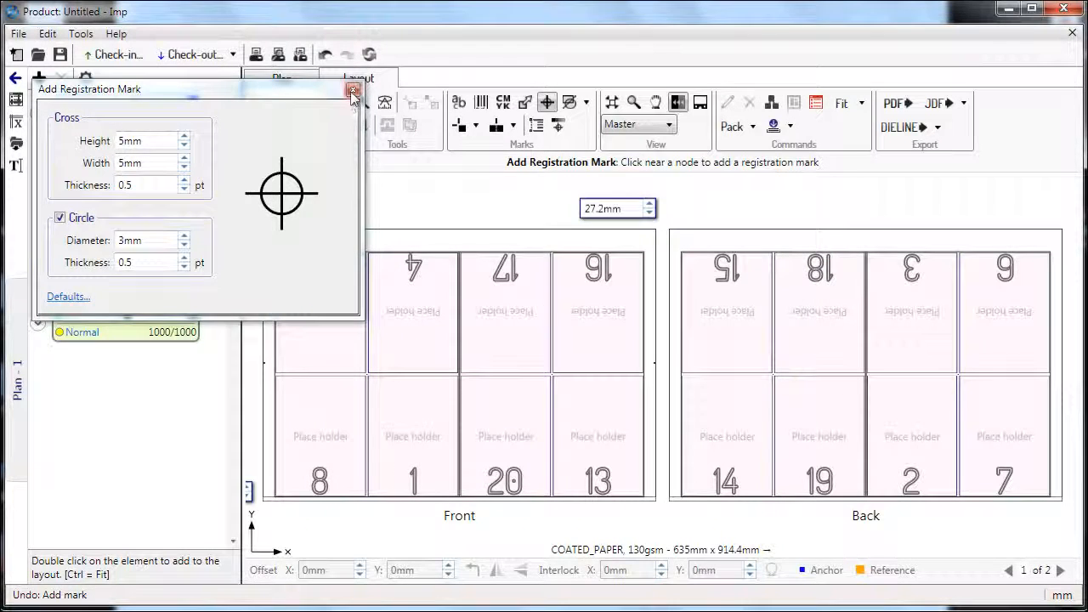
pyautogui.click(354, 90)
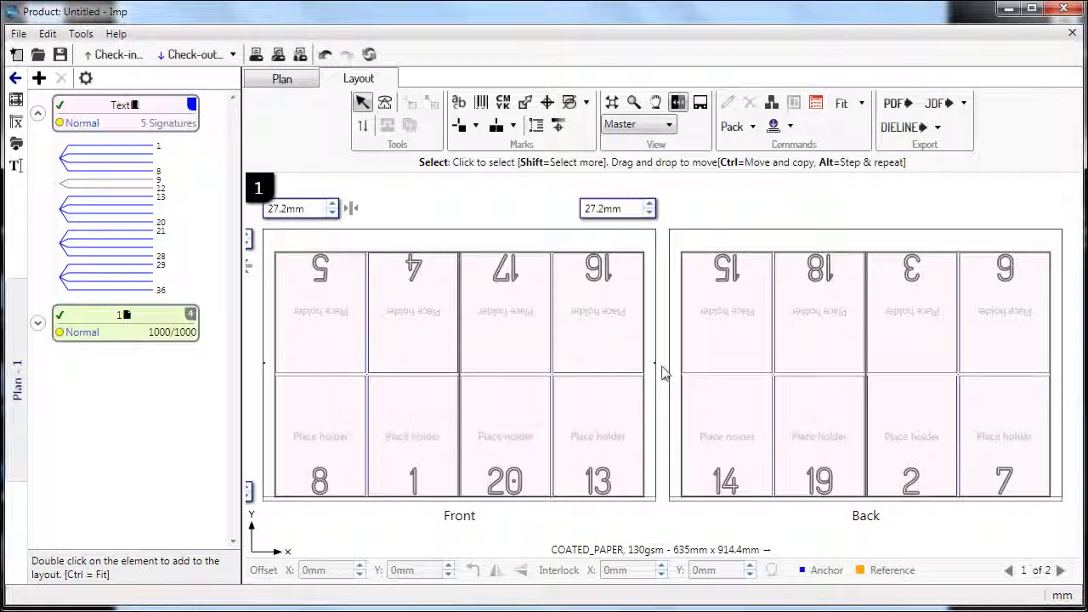
# - Reopen the mark's Edit settings, keep the 5 mm cross and 3 mm circle, and confirm OK
pyautogui.rightClick(660, 367)
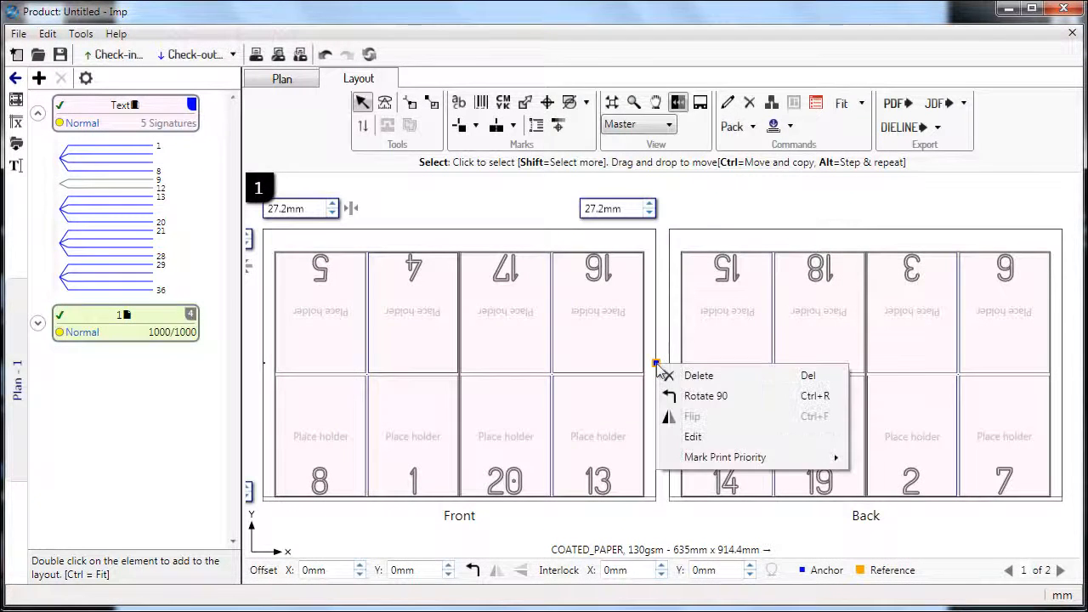
pyautogui.moveTo(694, 436)
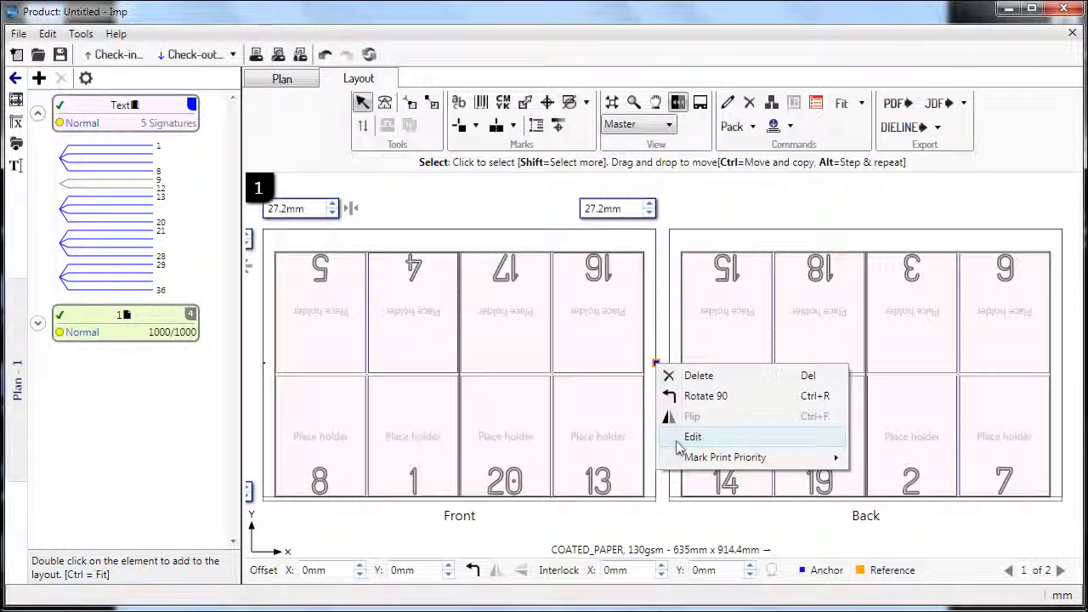
pyautogui.click(694, 435)
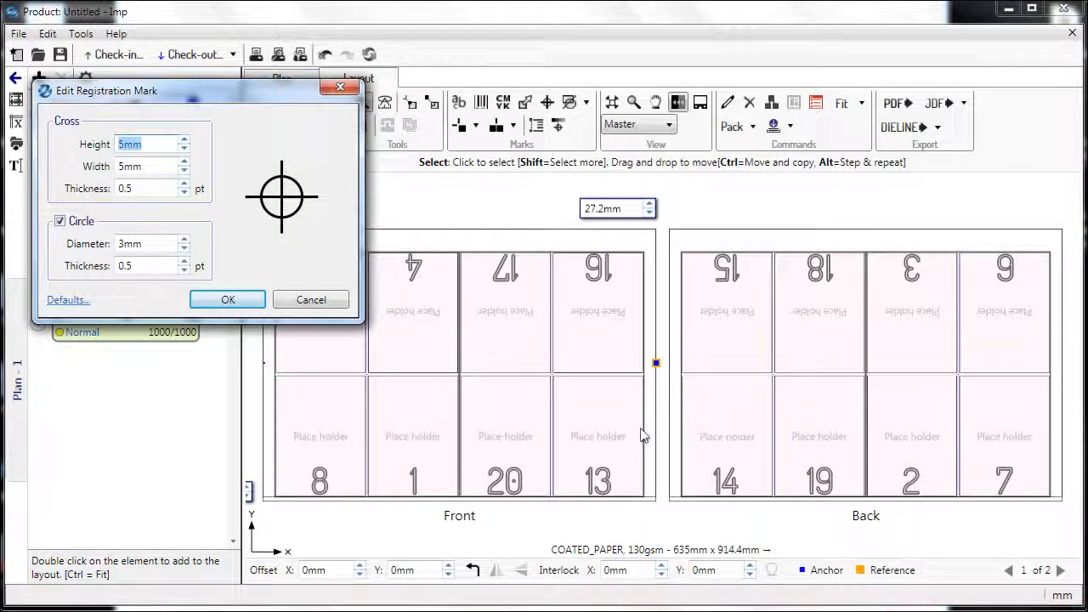
pyautogui.click(228, 299)
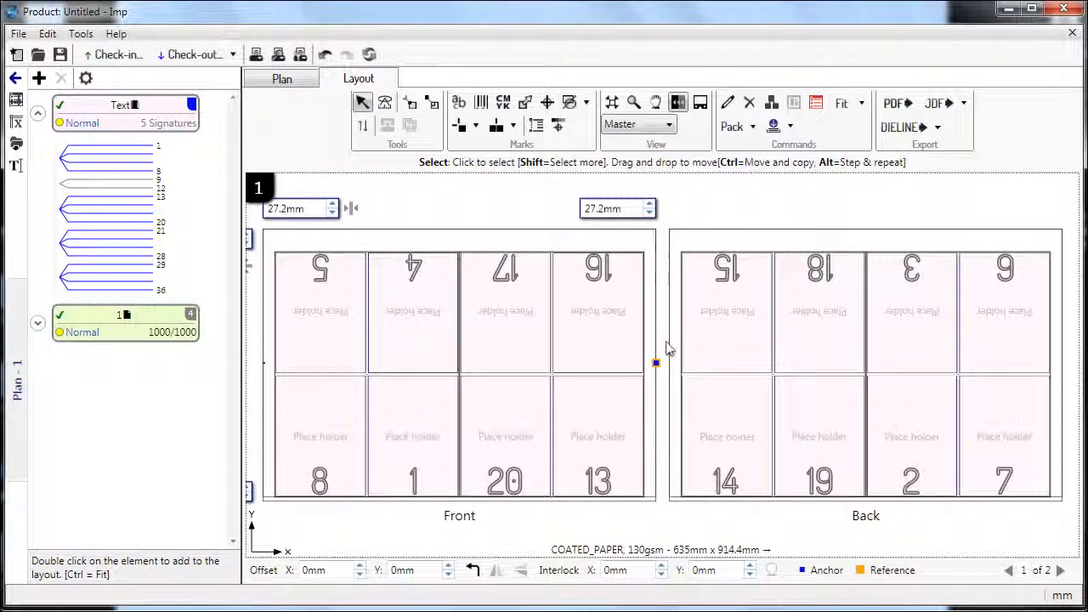
pyautogui.click(662, 339)
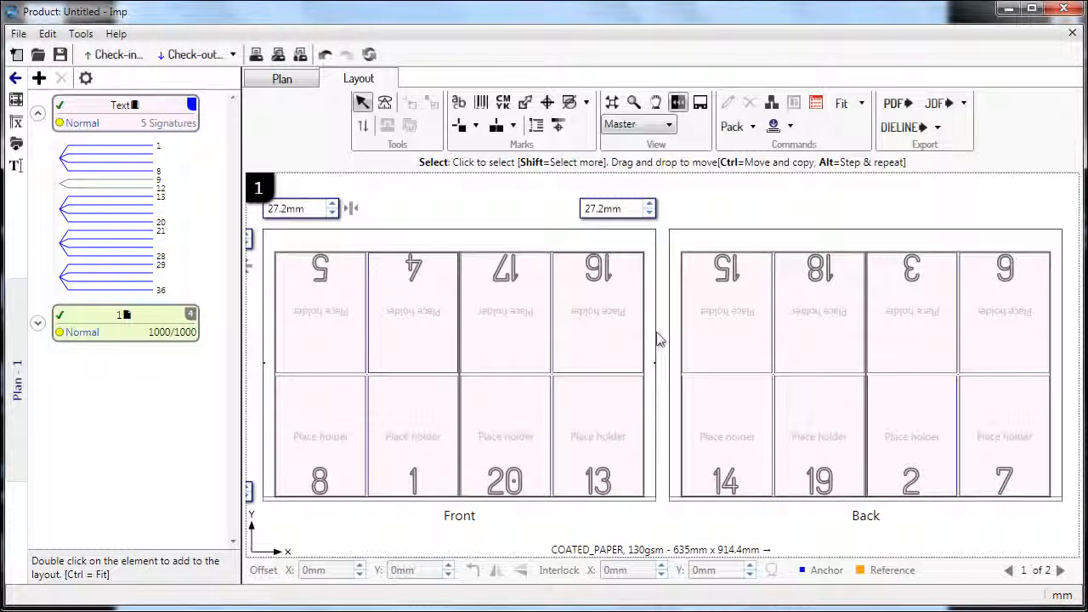
# - Apply the Marks template that adds marks at all outside page corners of both signatures
pyautogui.rightClick(654, 337)
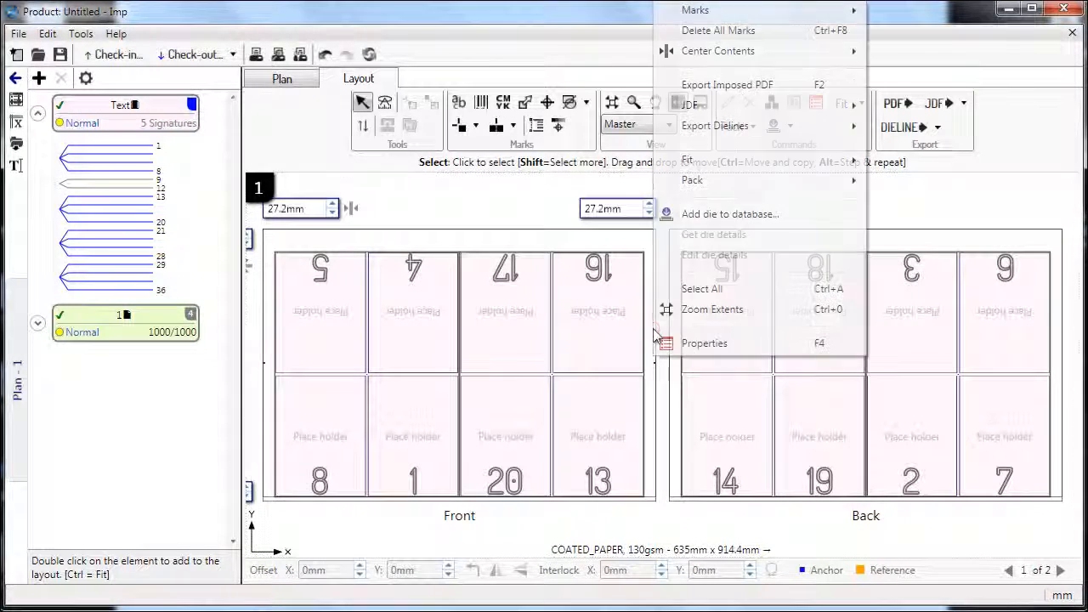
pyautogui.moveTo(718, 51)
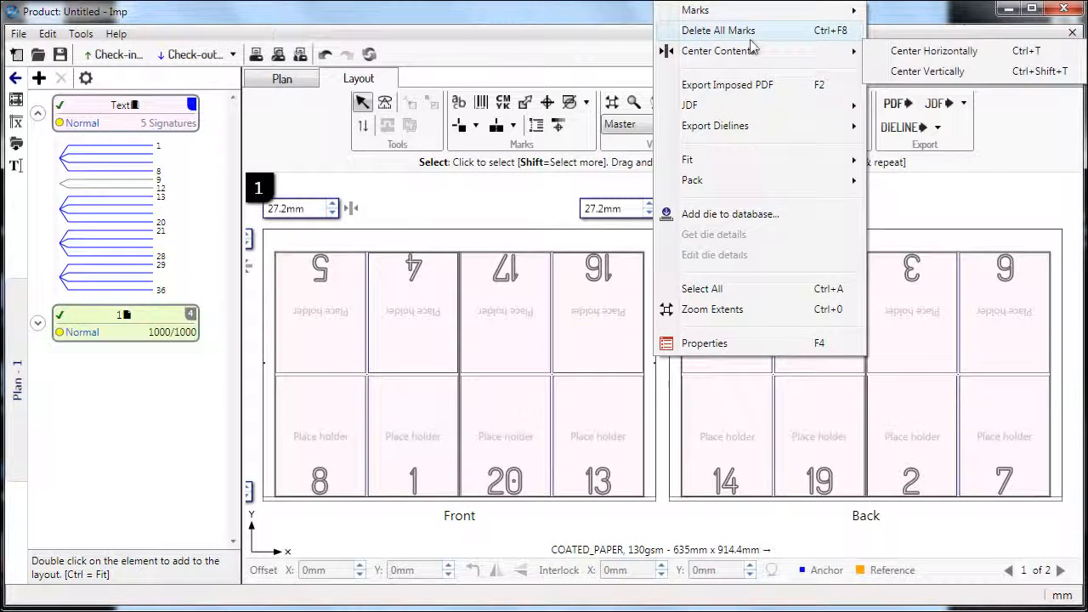
pyautogui.click(717, 31)
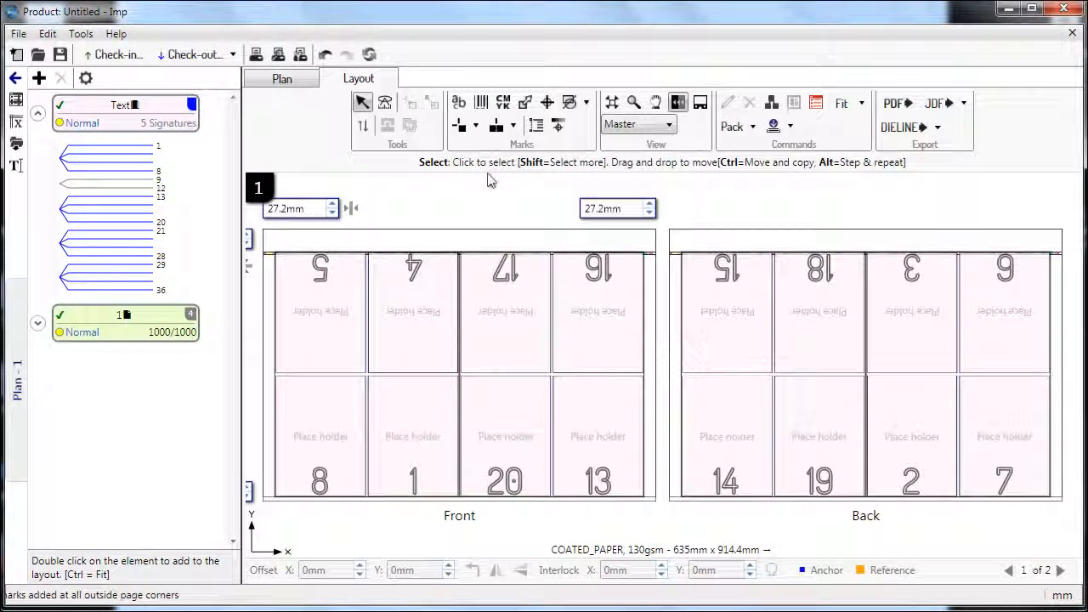
# - Center the sheet contents horizontally, giving equal 27.2 mm side margins
pyautogui.click(514, 126)
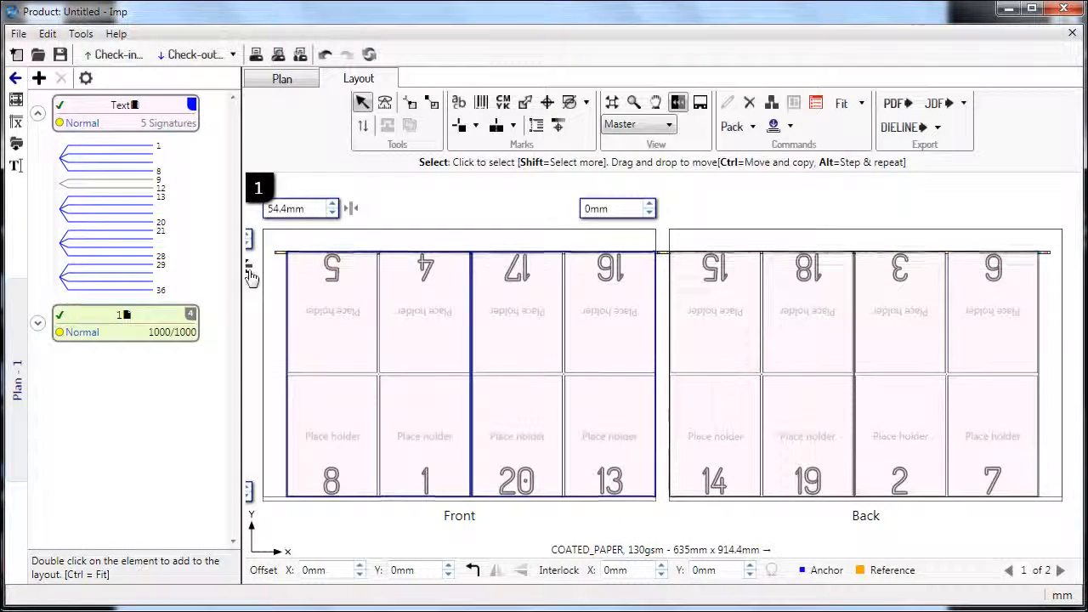
pyautogui.click(350, 207)
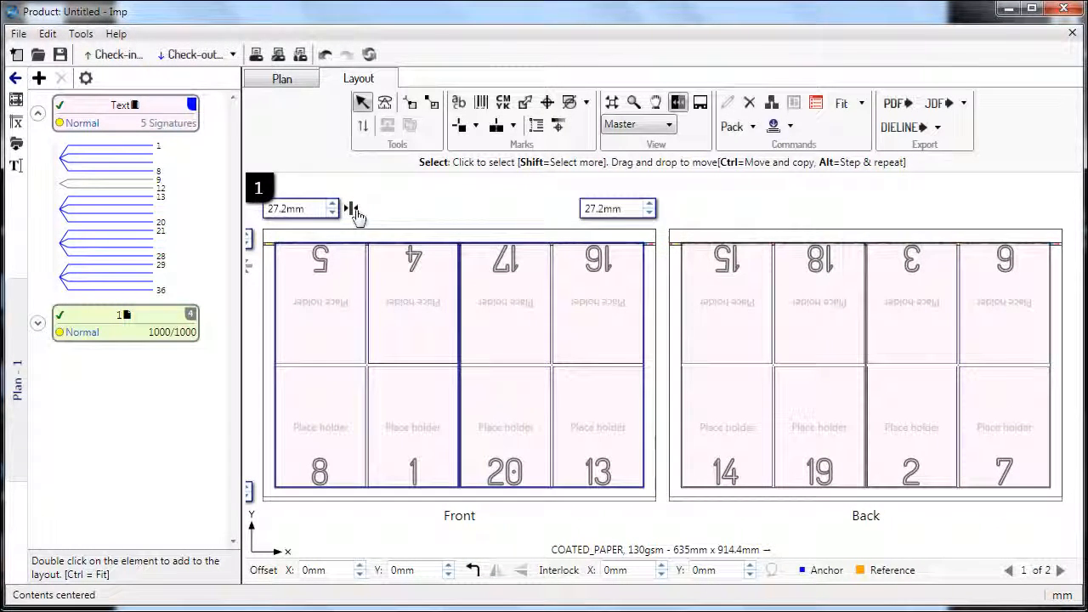